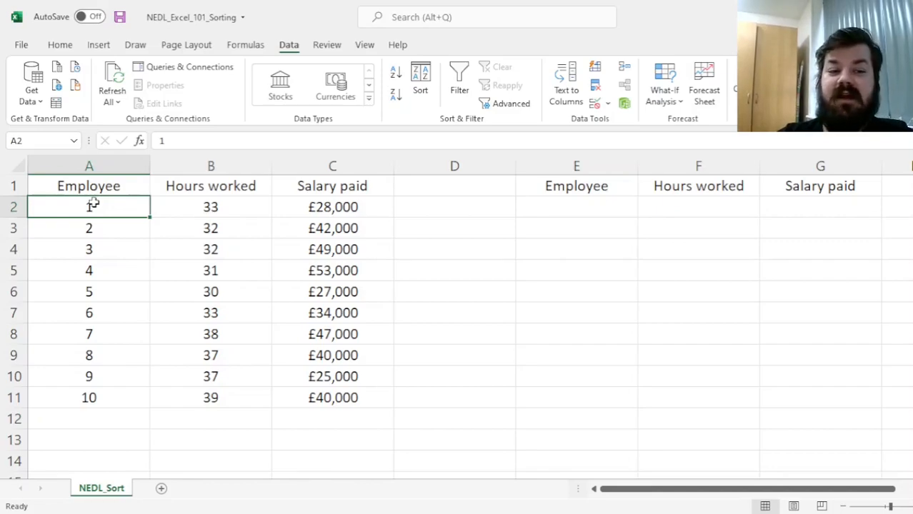
# Look over the table headings and select the whole employee table
pyautogui.click(210, 207)
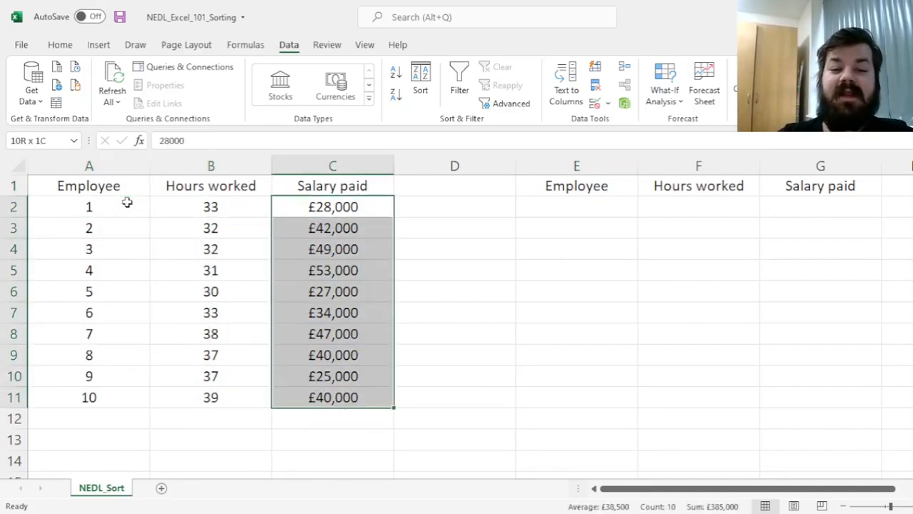
pyautogui.click(332, 186)
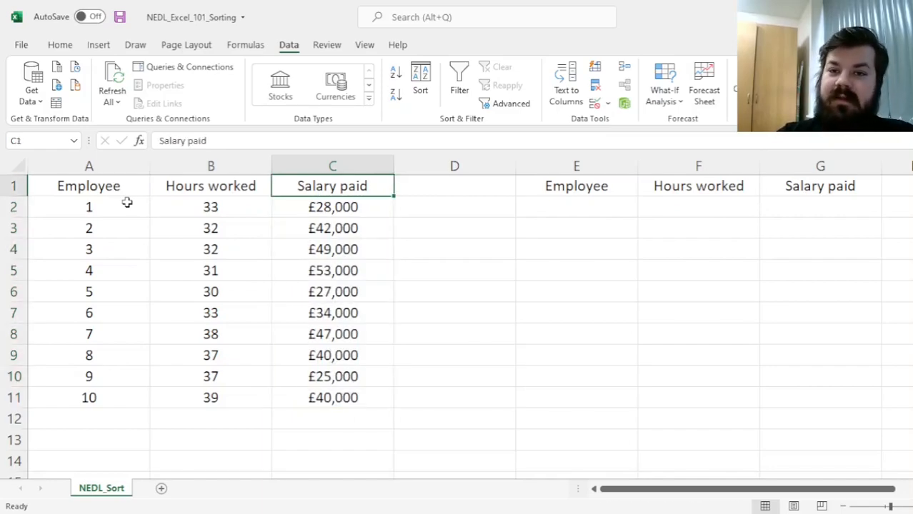
pyautogui.click(89, 185)
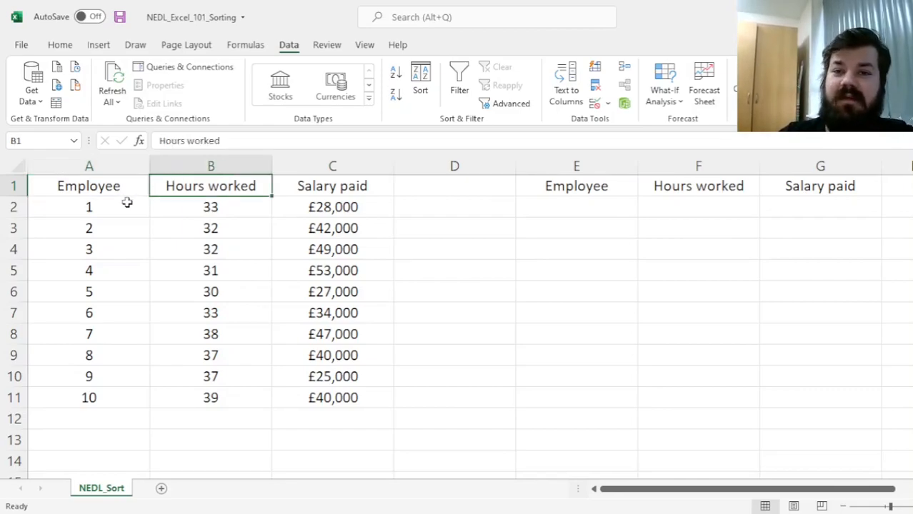
pyautogui.click(332, 186)
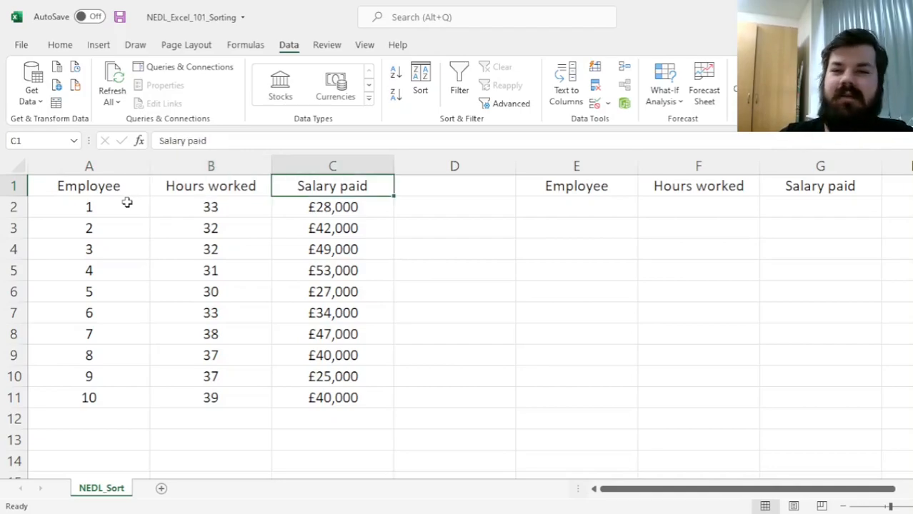
pyautogui.click(89, 185)
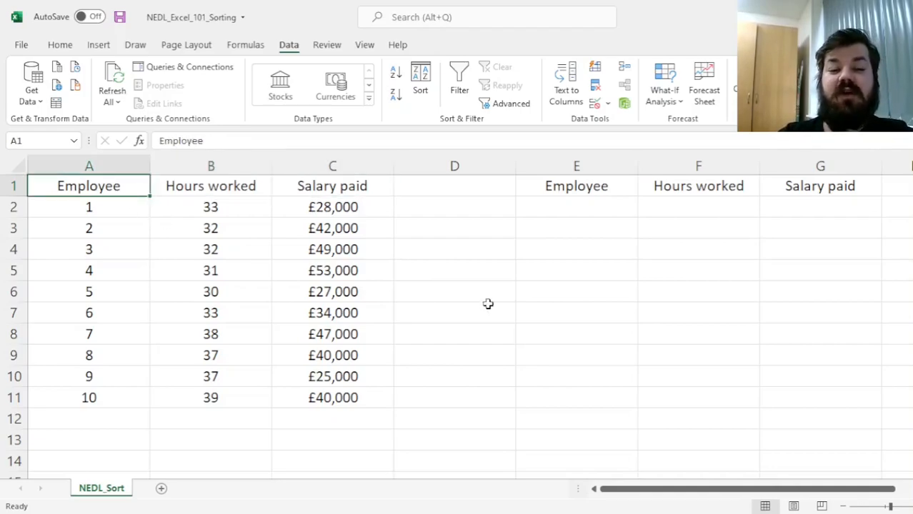
pyautogui.moveTo(533, 312)
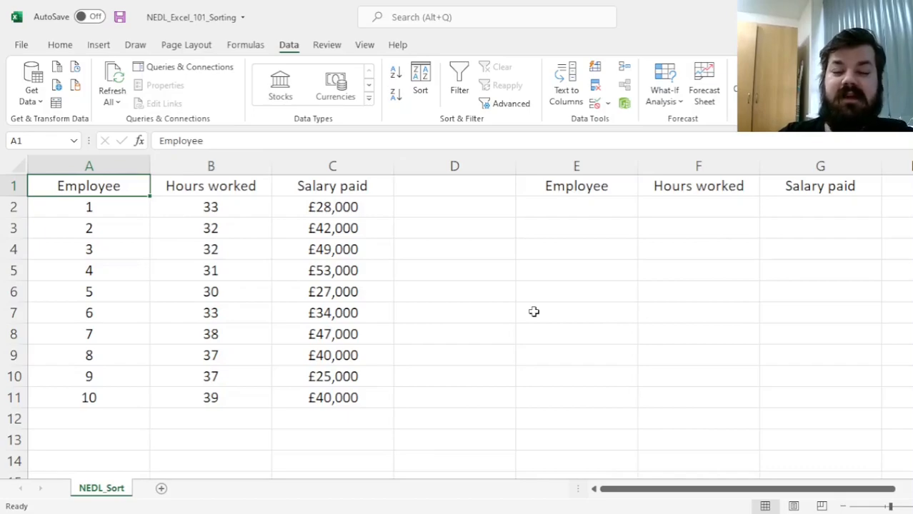
pyautogui.moveTo(89, 186); pyautogui.dragTo(332, 398)
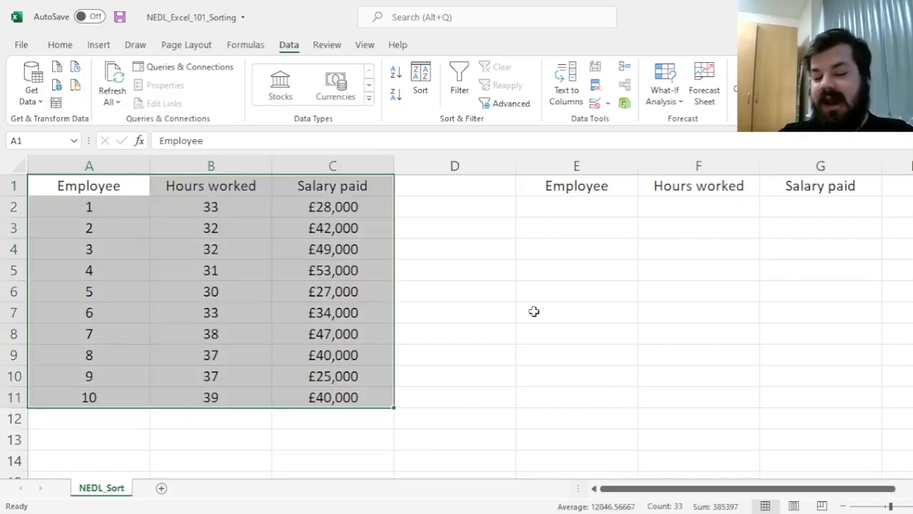
pyautogui.moveTo(432, 262)
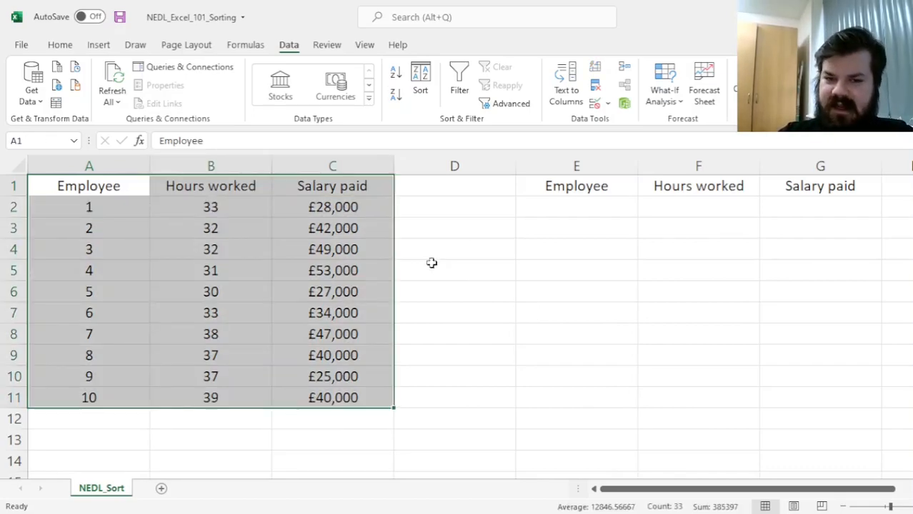
# Sort the table by Hours worked, smallest to largest
pyautogui.click(88, 207)
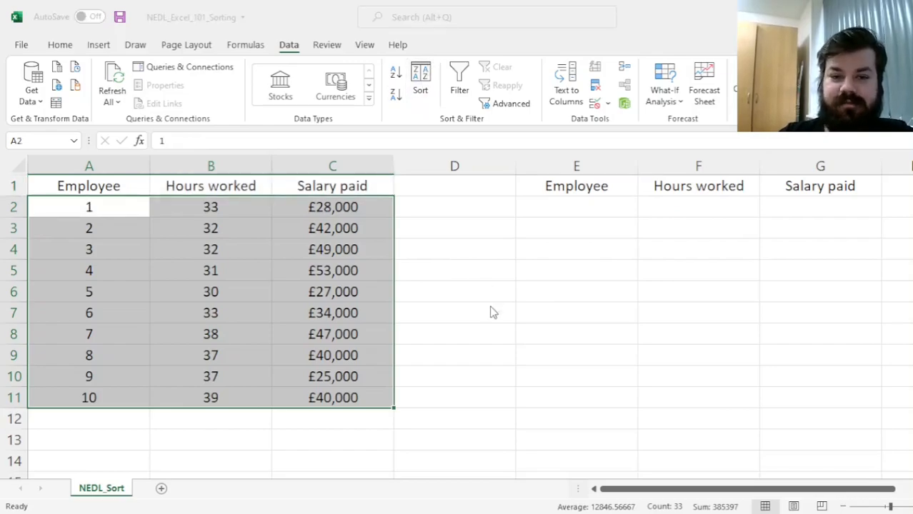
pyautogui.click(420, 84)
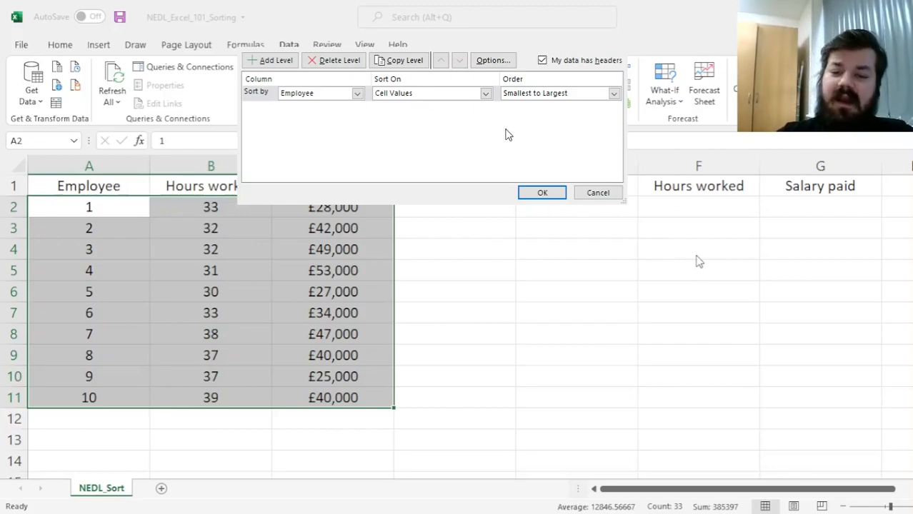
pyautogui.moveTo(705, 236)
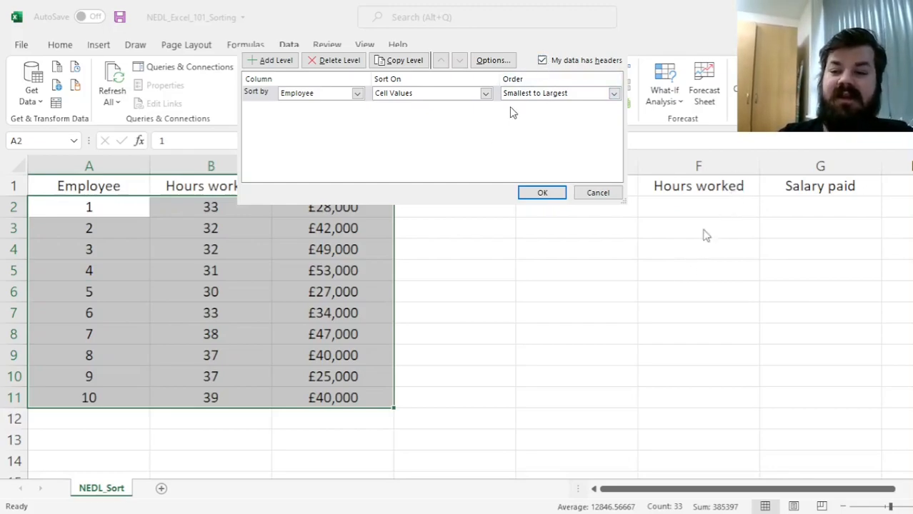
pyautogui.moveTo(432, 159)
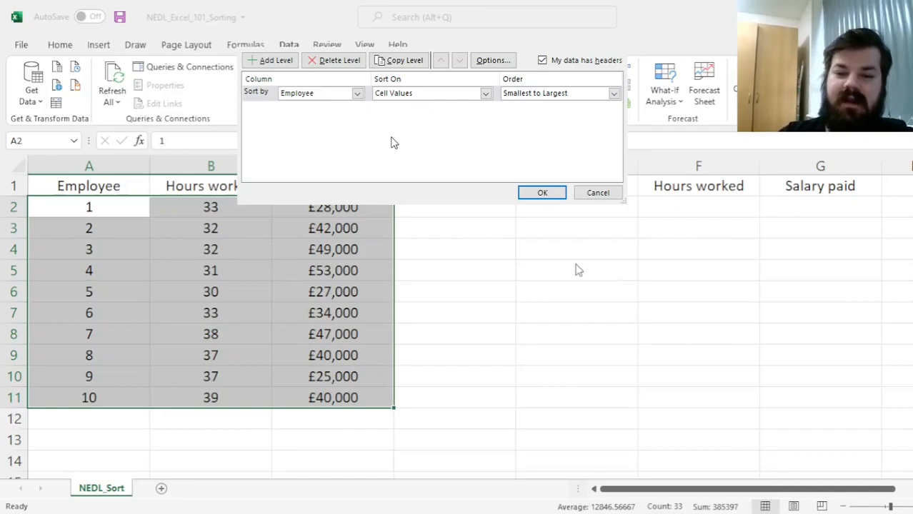
pyautogui.moveTo(335, 136)
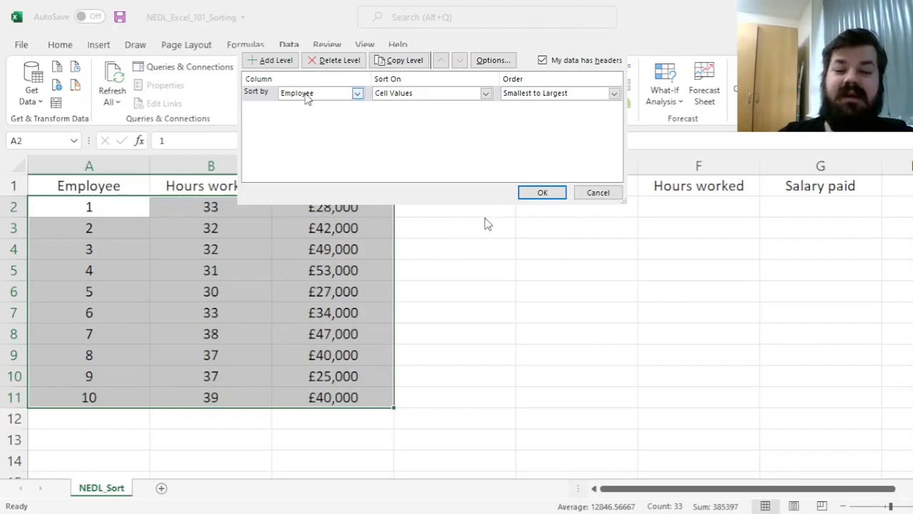
pyautogui.moveTo(500, 245)
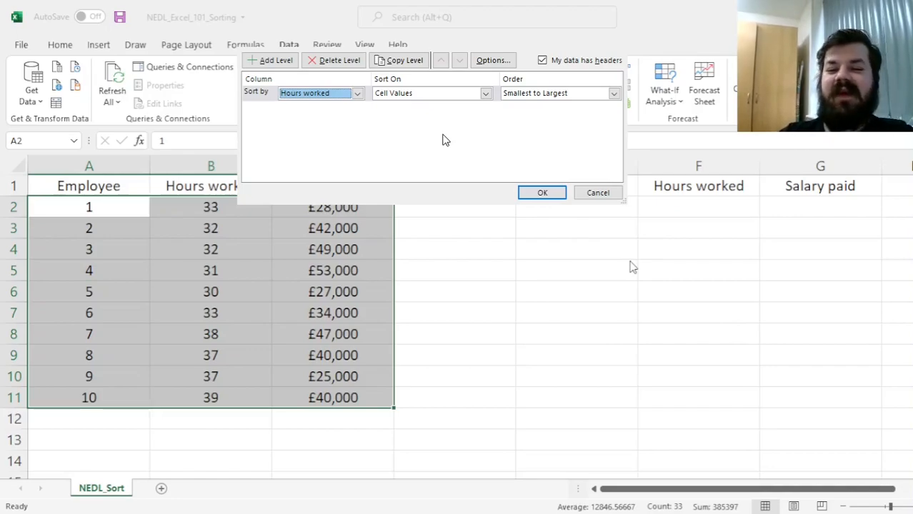
pyautogui.moveTo(542, 193)
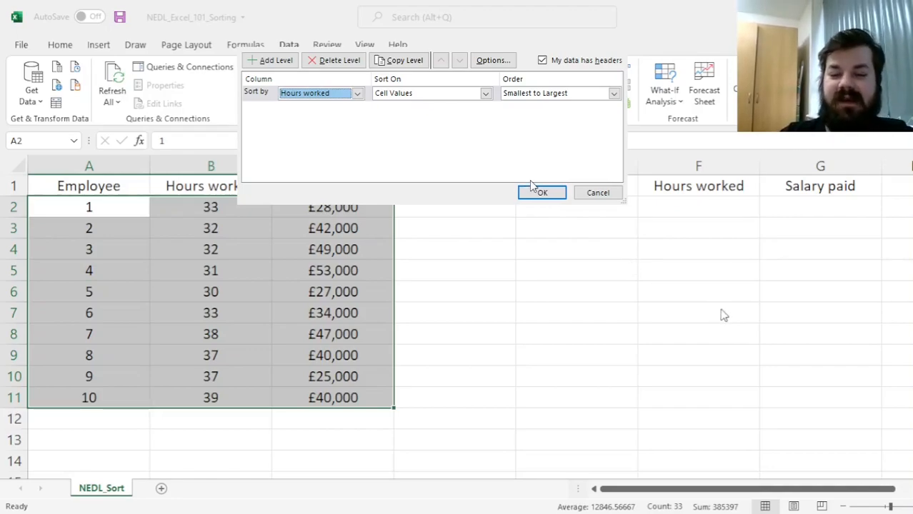
pyautogui.click(542, 192)
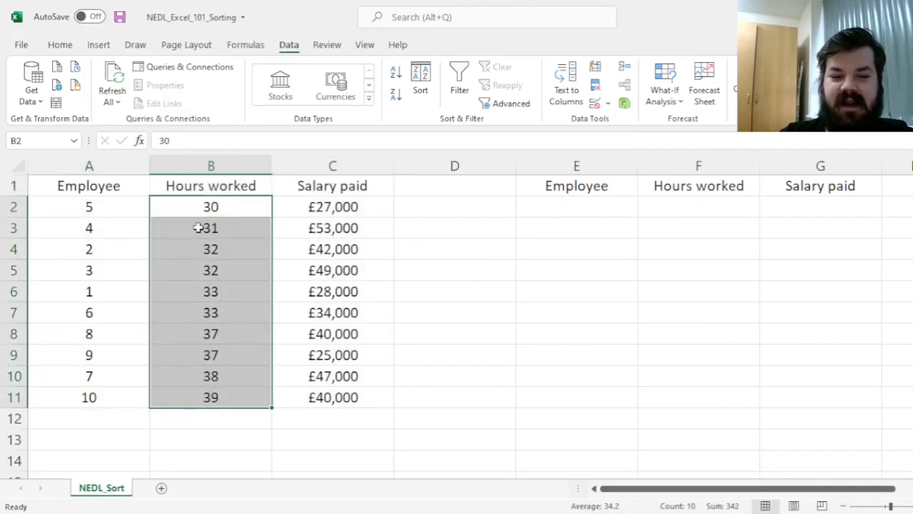
pyautogui.moveTo(331, 263)
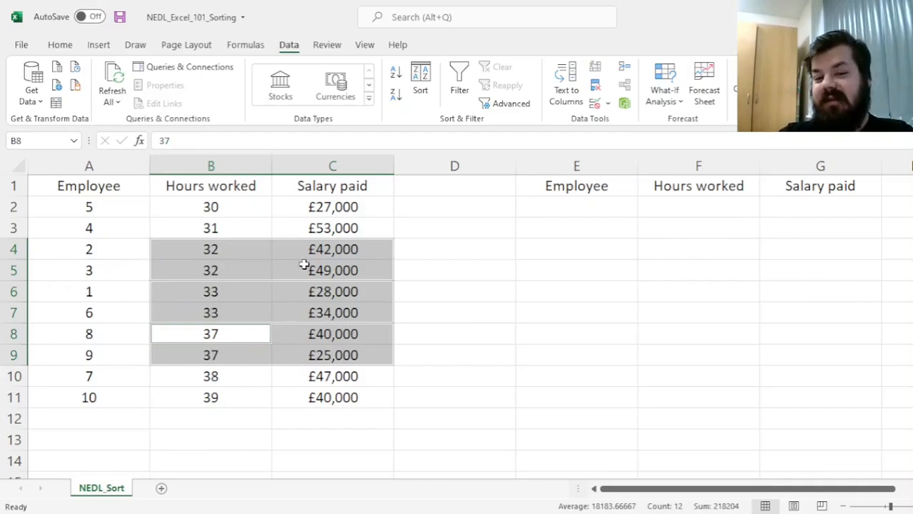
pyautogui.moveTo(143, 214)
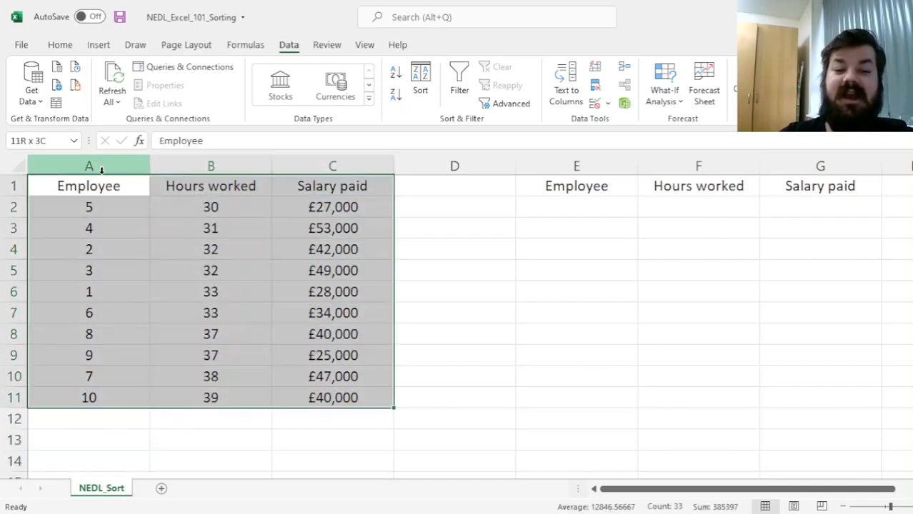
# Add a Salary paid, smallest-to-largest sort level beneath Hours worked and apply it
pyautogui.click(420, 83)
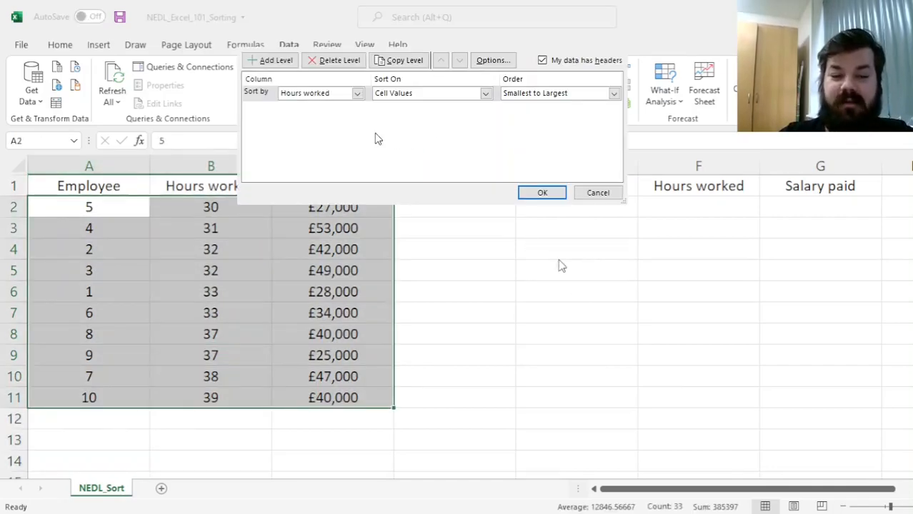
pyautogui.click(273, 60)
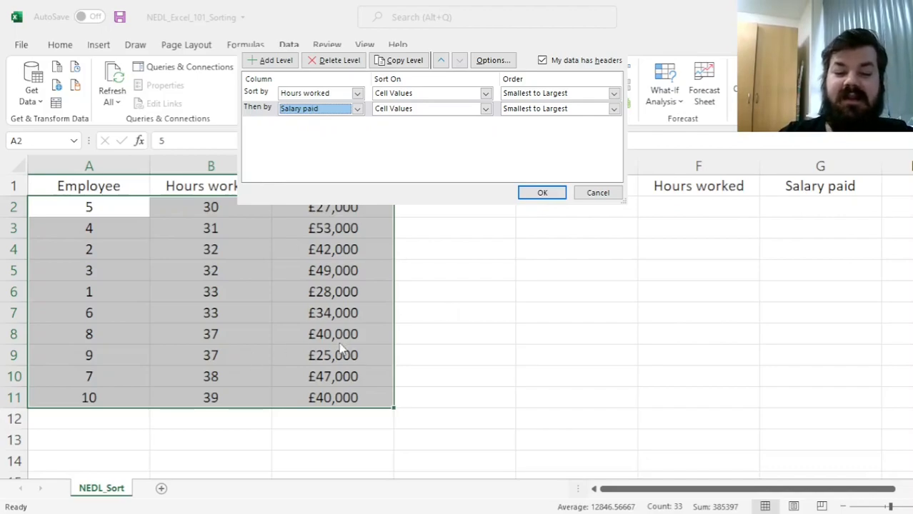
pyautogui.moveTo(137, 343)
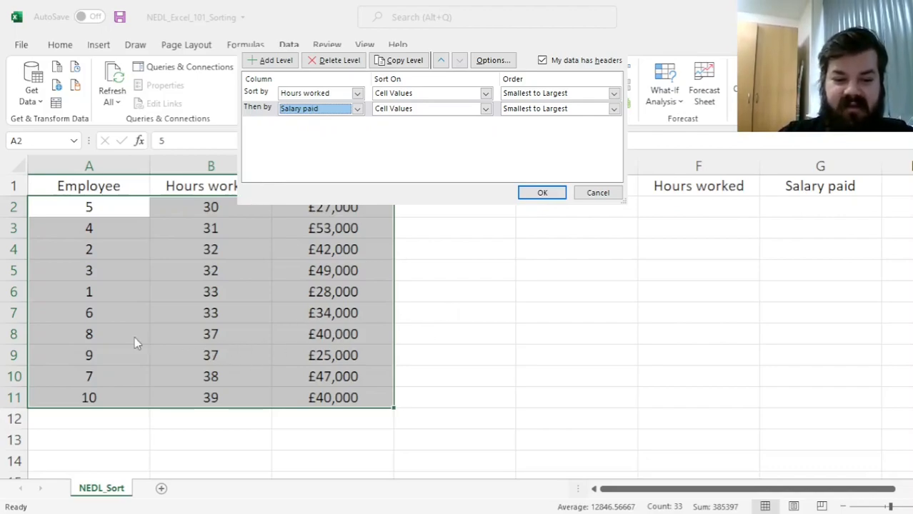
pyautogui.moveTo(321, 349)
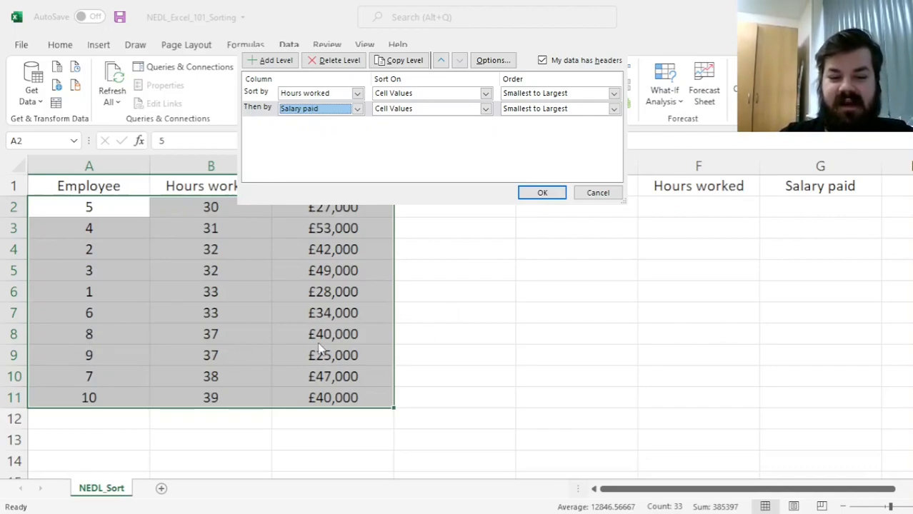
pyautogui.moveTo(468, 325)
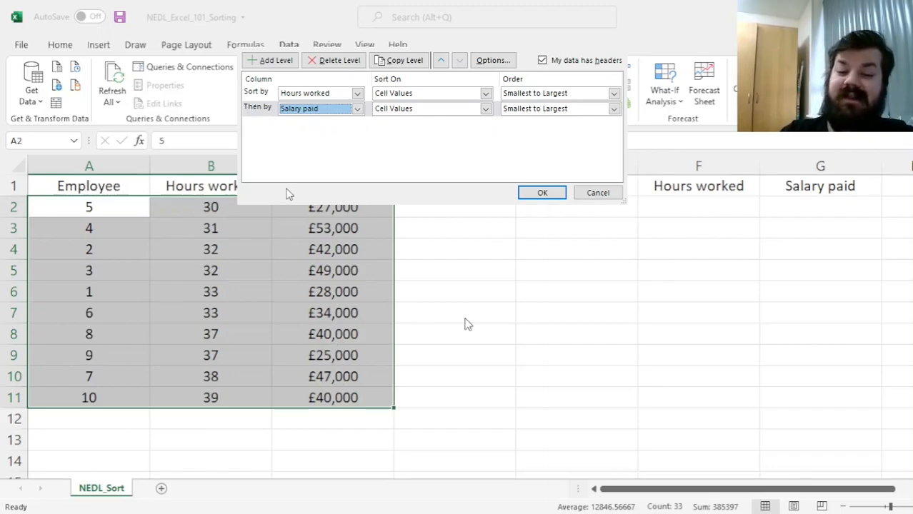
pyautogui.click(542, 192)
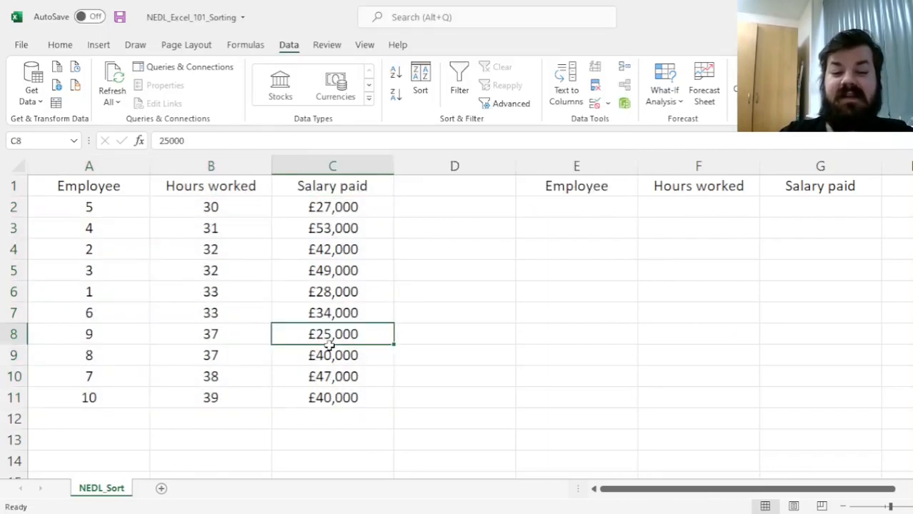
# Reopen the Sort dialog to drop the Hours worked level
pyautogui.click(332, 355)
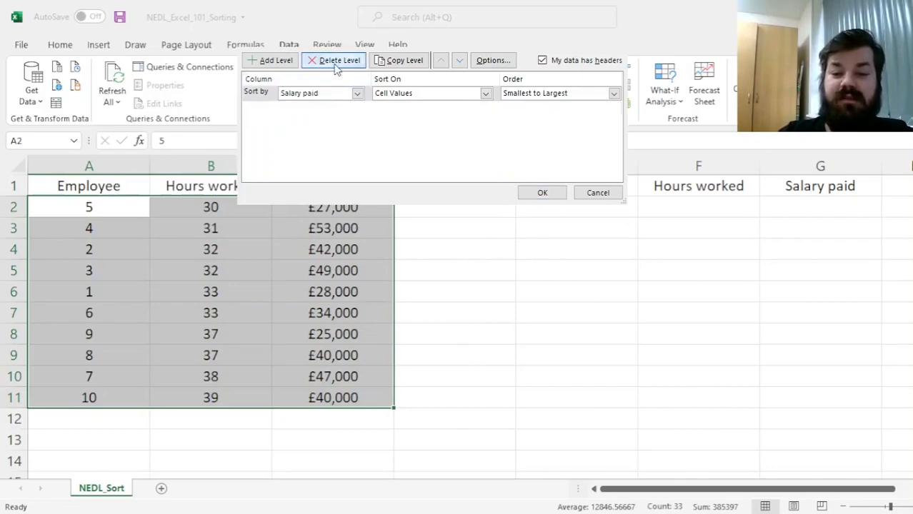
pyautogui.click(338, 60)
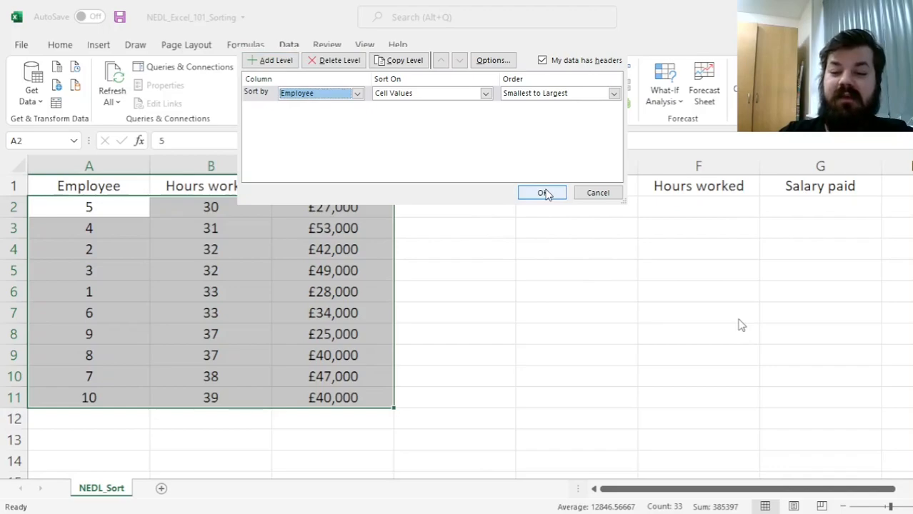
pyautogui.click(541, 193)
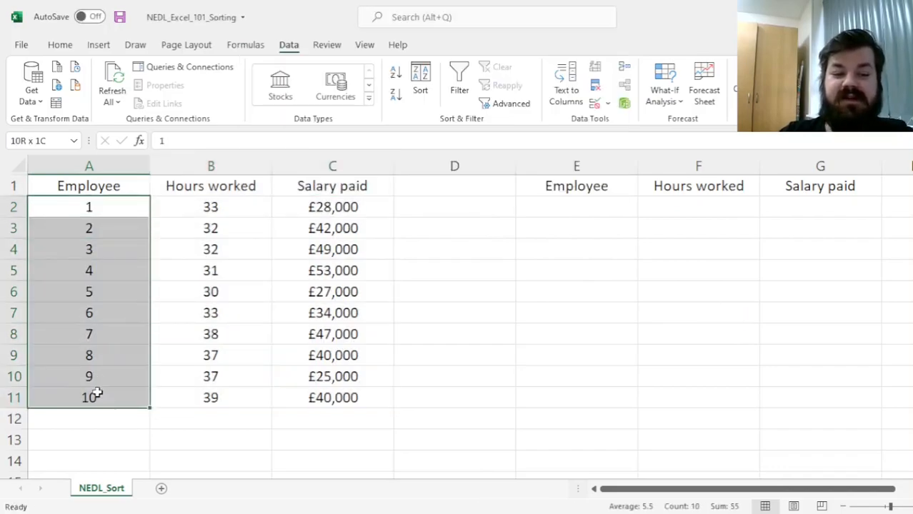
pyautogui.click(576, 207)
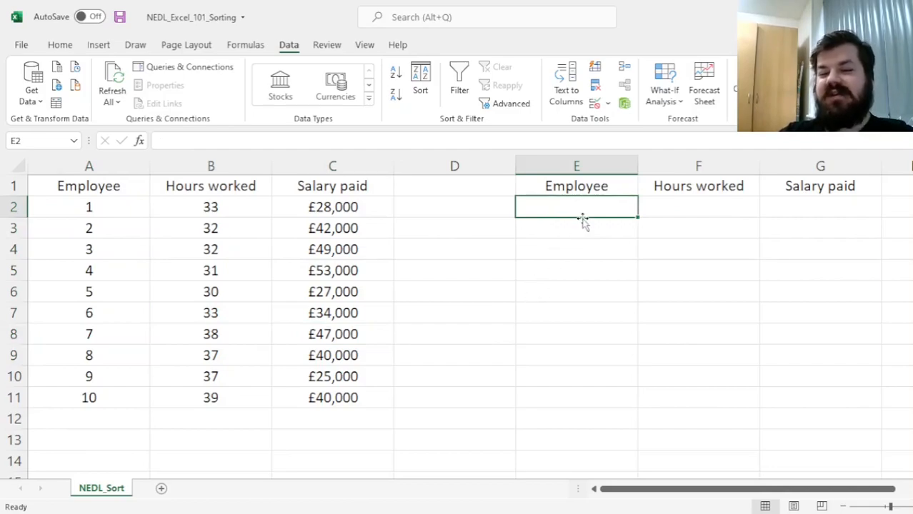
# Type =SORT(A2:C11,3,-1,0) into the selected E2:G11 range without confirming
pyautogui.moveTo(577, 206); pyautogui.dragTo(802, 387)
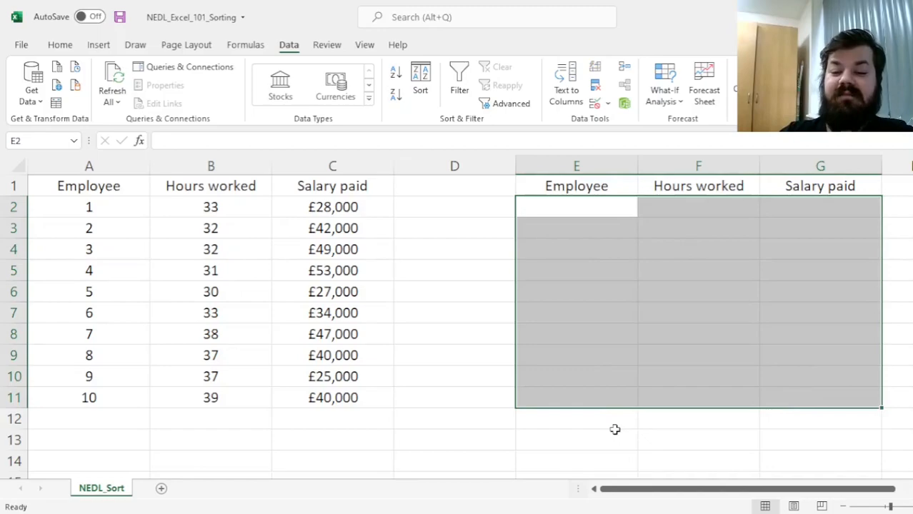
pyautogui.write('=SORT(')
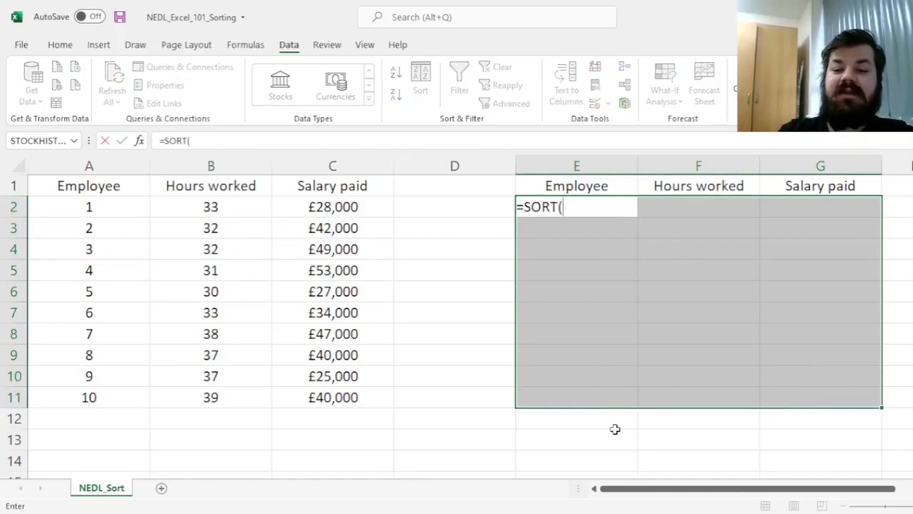
pyautogui.moveTo(133, 237)
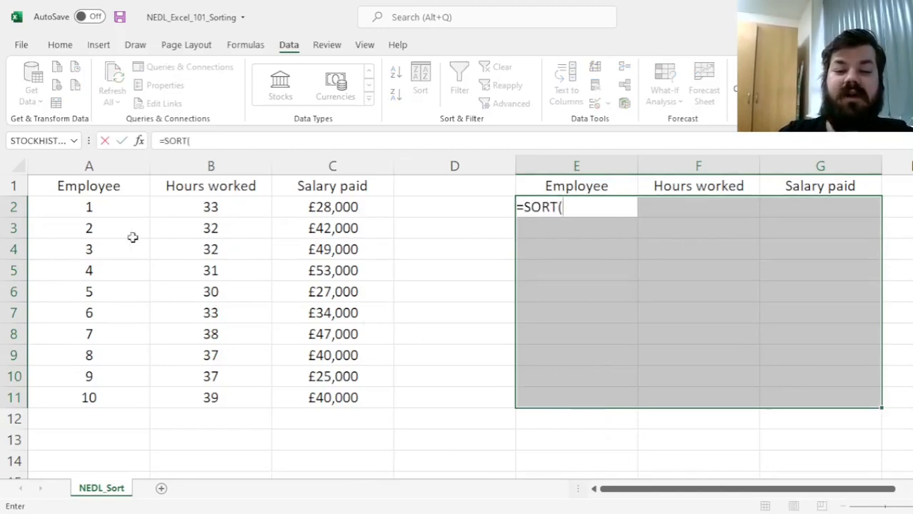
pyautogui.moveTo(89, 207); pyautogui.dragTo(332, 398)
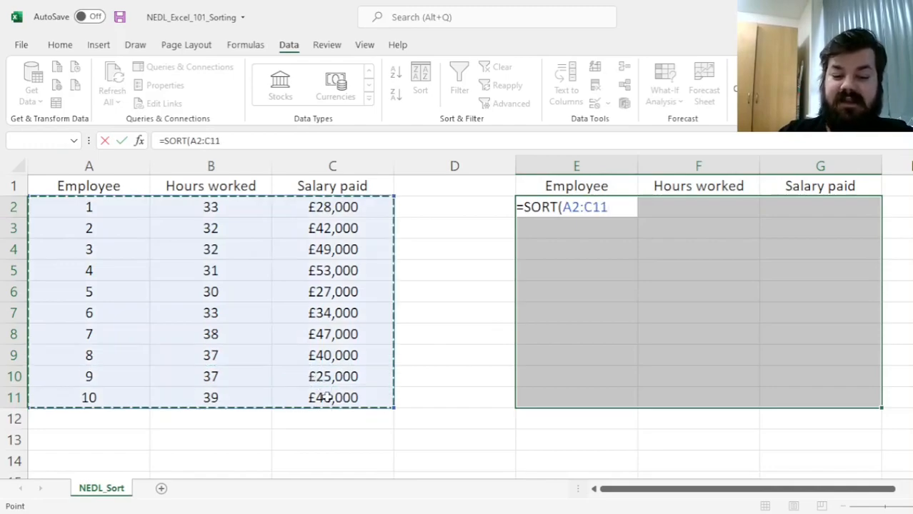
pyautogui.write(',')
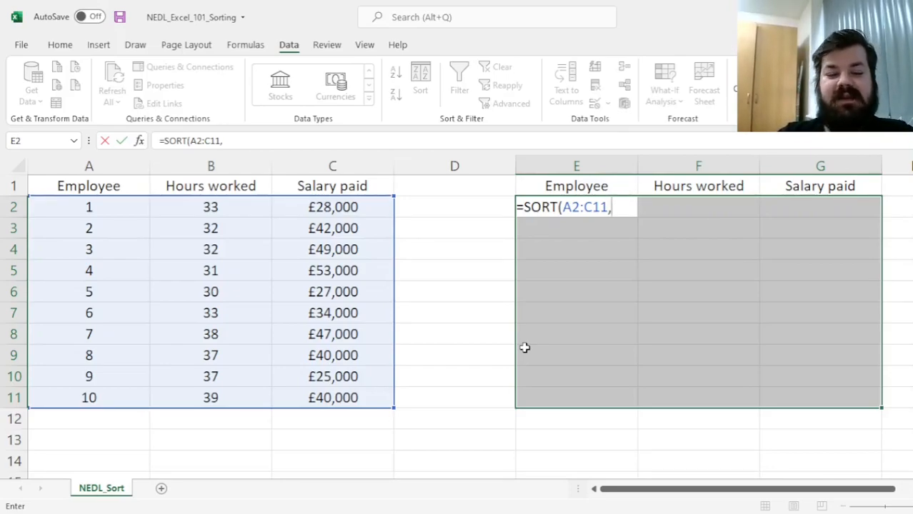
pyautogui.write('3,')
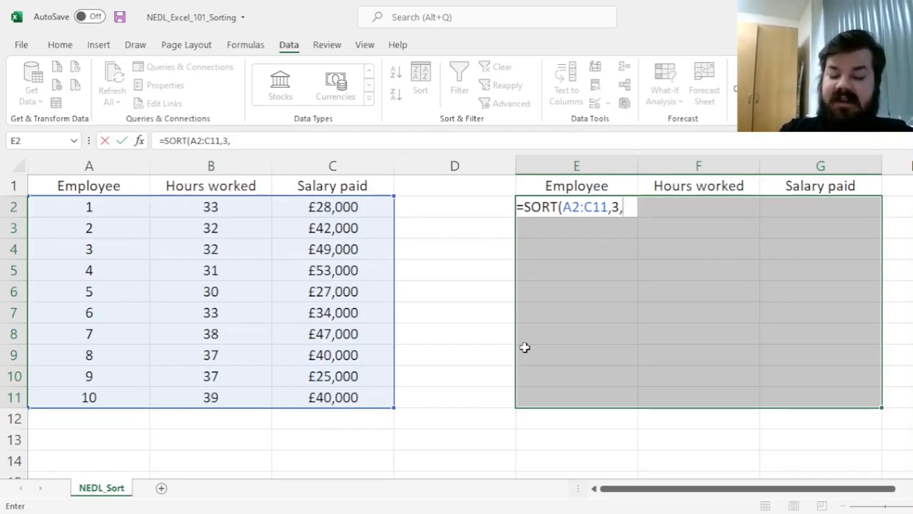
pyautogui.write('-1')
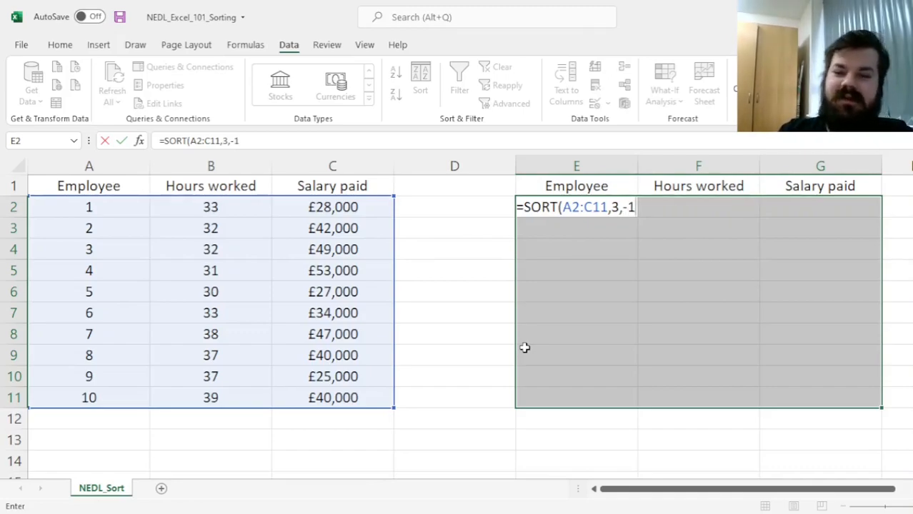
pyautogui.write(',')
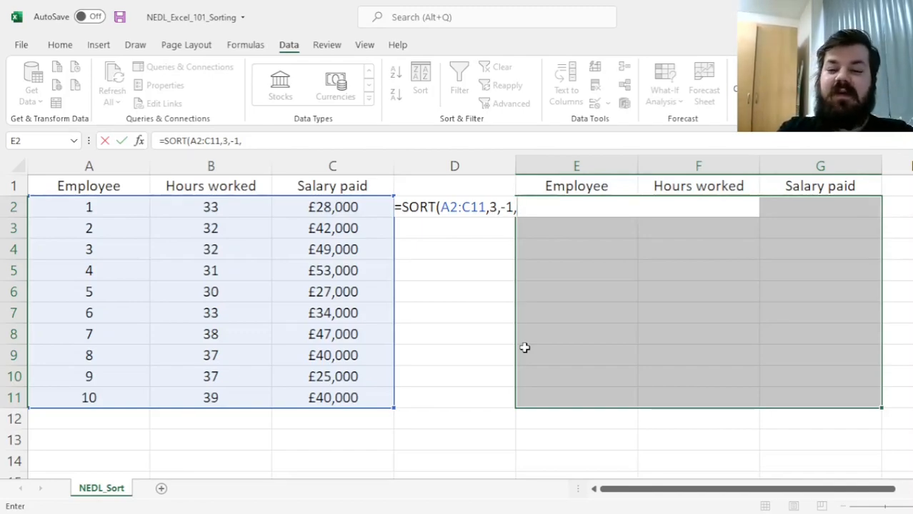
pyautogui.write('0)')
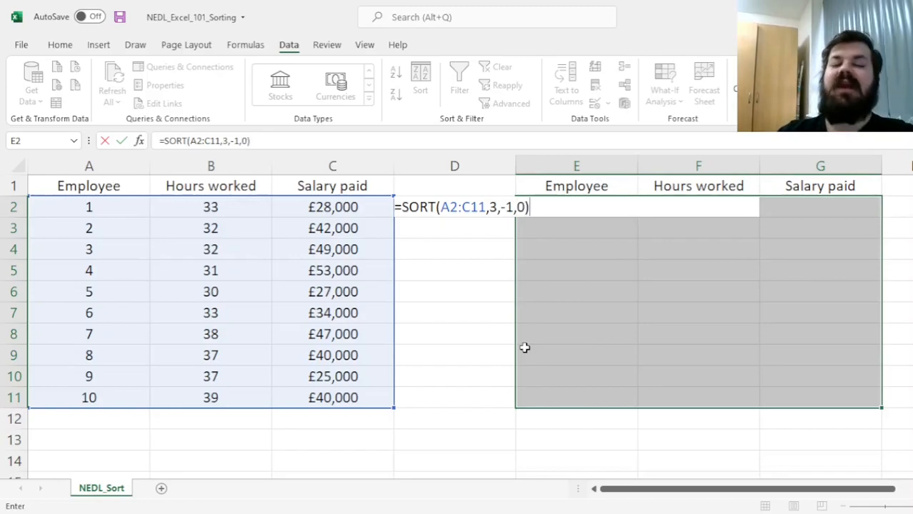
# Enter the salary-descending SORT array, check a result cell, and open the formula for editing
pyautogui.press('Enter')
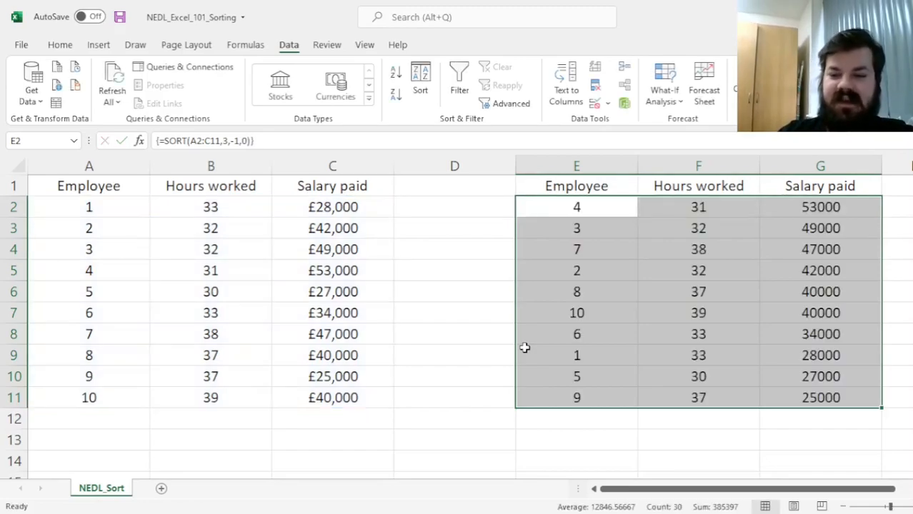
pyautogui.click(576, 207)
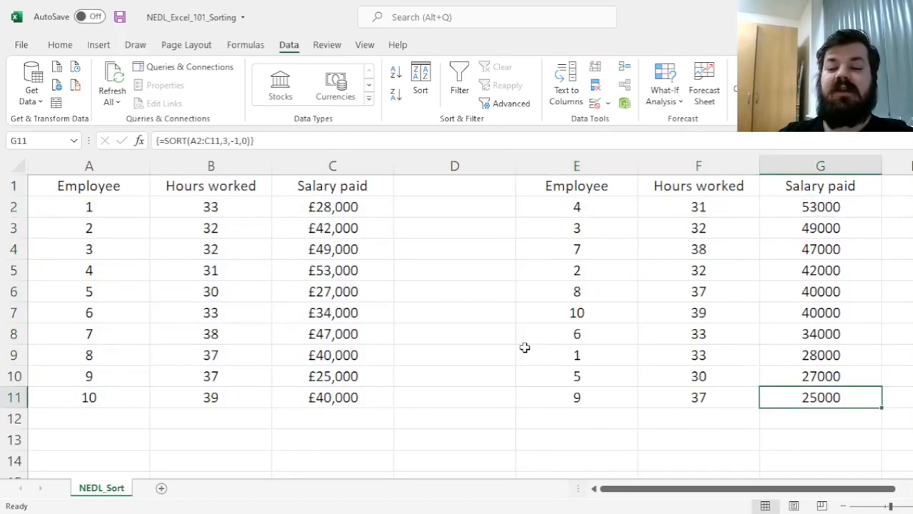
pyautogui.click(820, 207)
pyautogui.write('2')
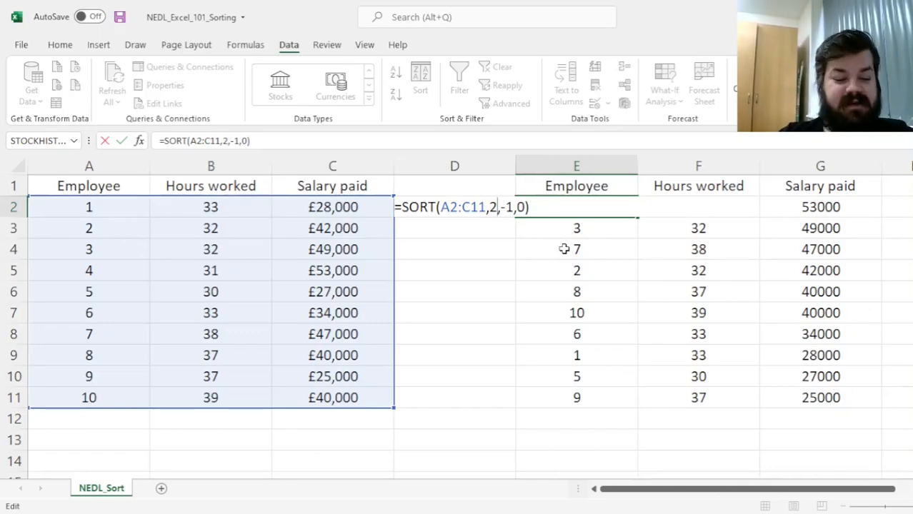
# Remove the minus to get =SORT(A2:C11,2,1,0), then inspect the formula in E2 and cell B2
pyautogui.press('Enter')
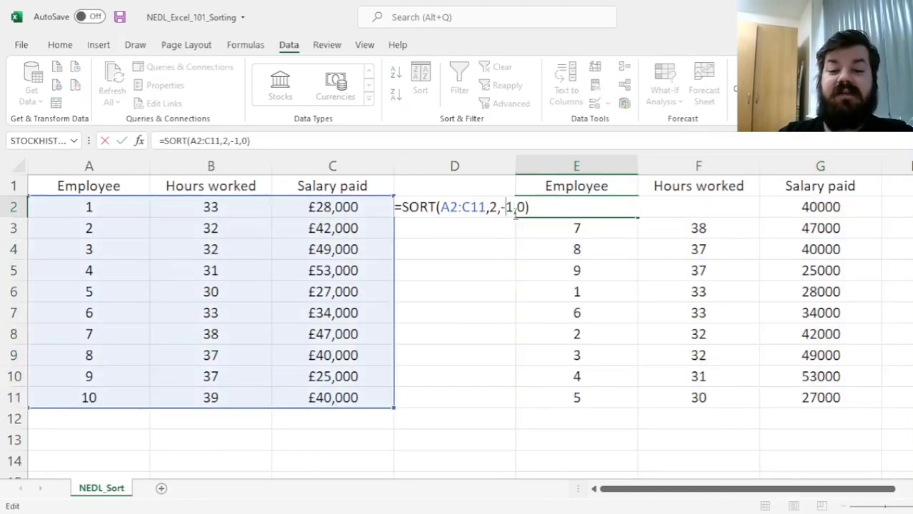
pyautogui.press('Backspace')
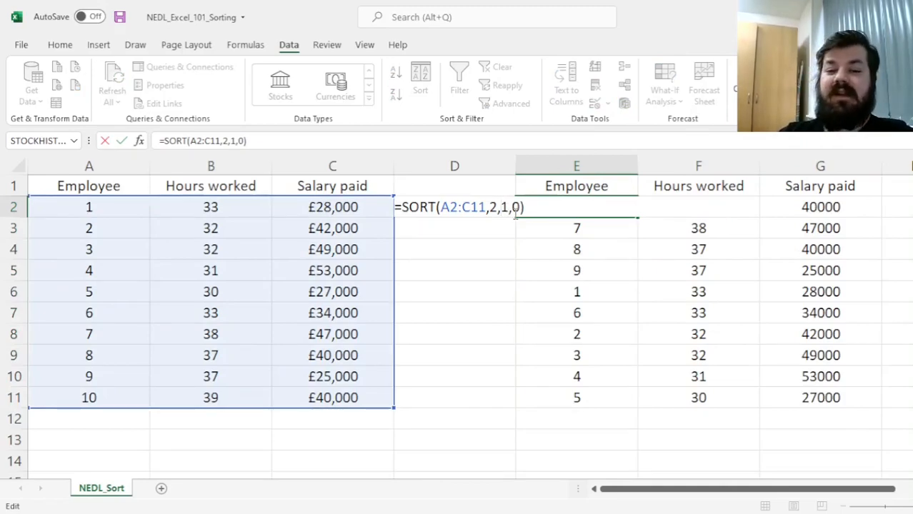
pyautogui.press('Enter')
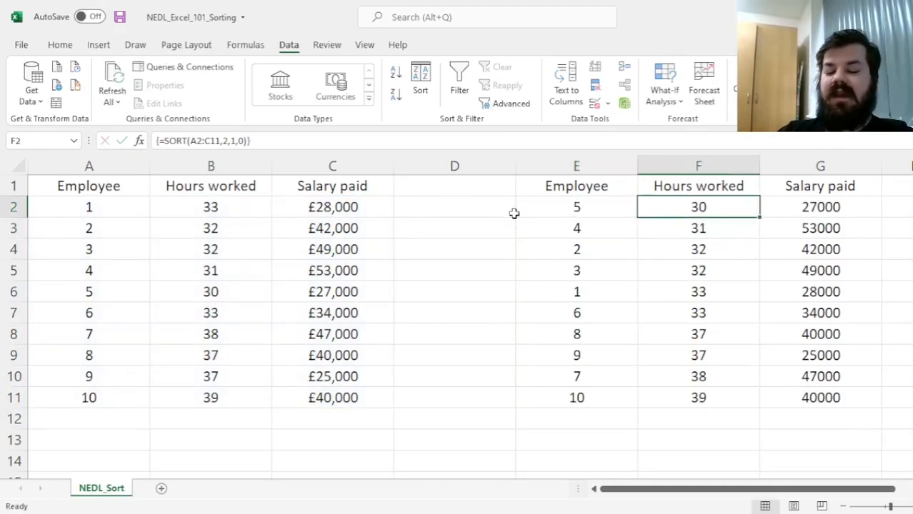
pyautogui.click(576, 206)
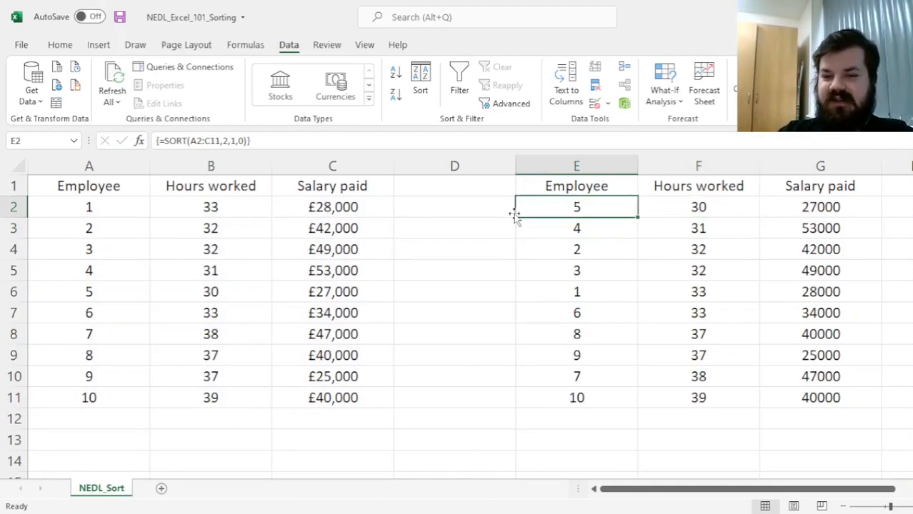
pyautogui.click(210, 207)
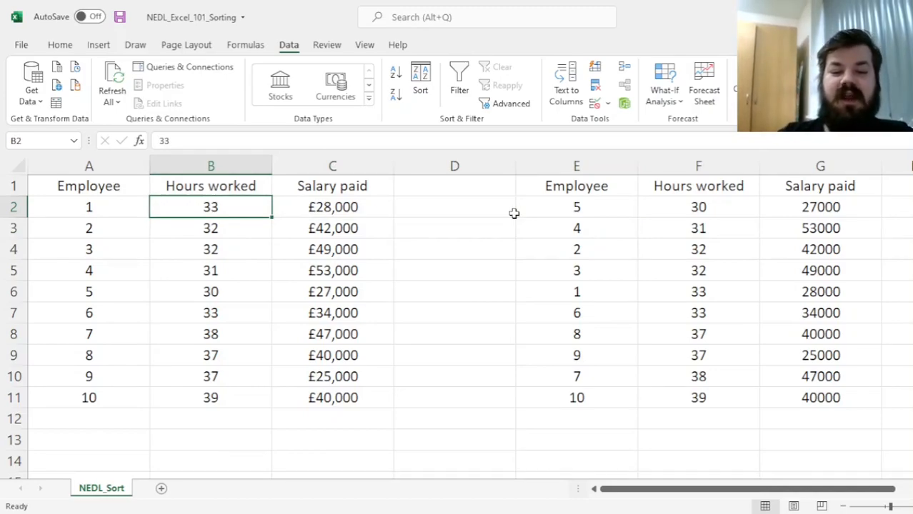
pyautogui.moveTo(655, 308)
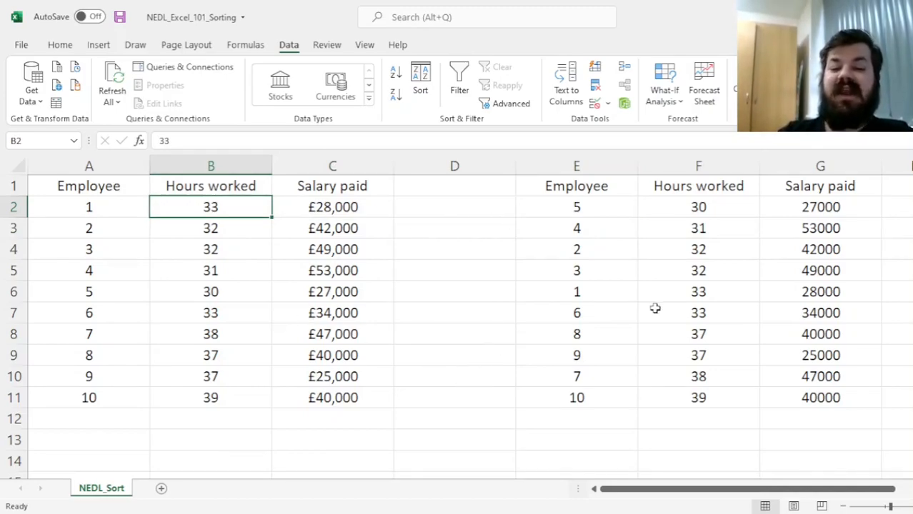
pyautogui.moveTo(374, 271)
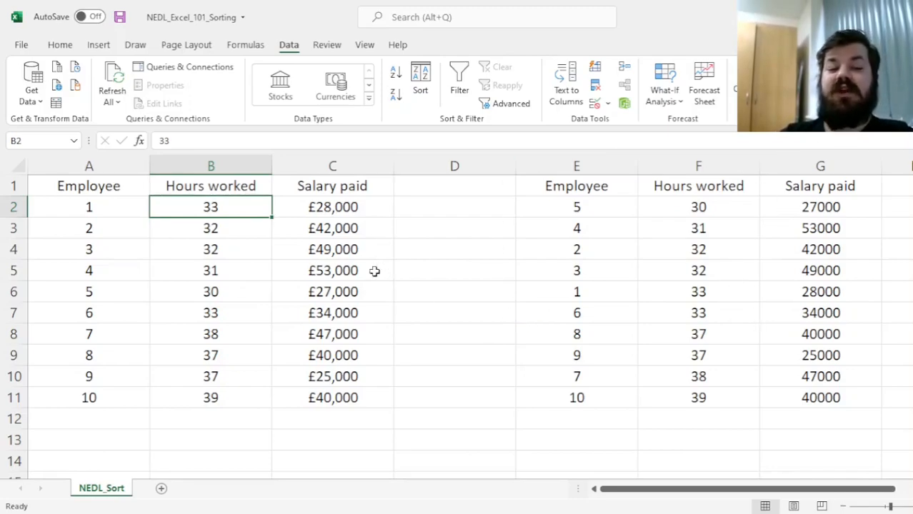
# Set employee 6's hours in B7 to 43 and confirm they move to the bottom results row
pyautogui.click(210, 313)
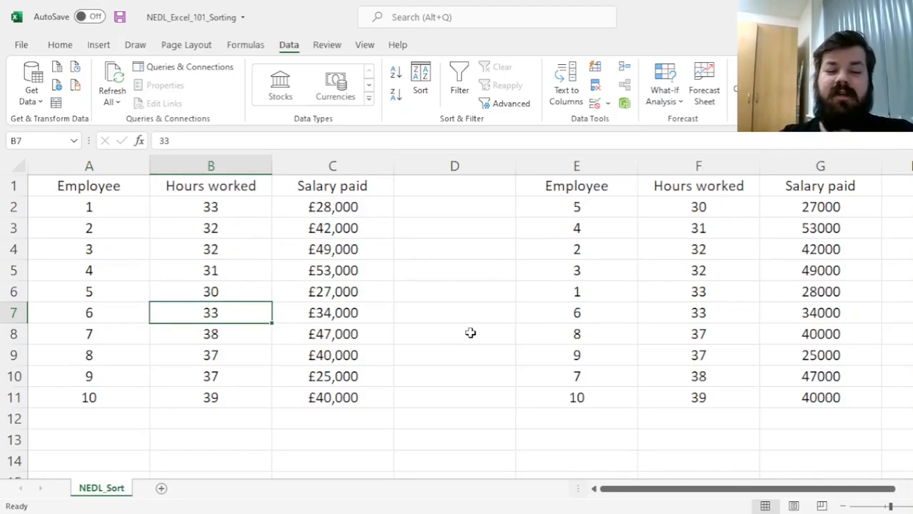
pyautogui.write('43')
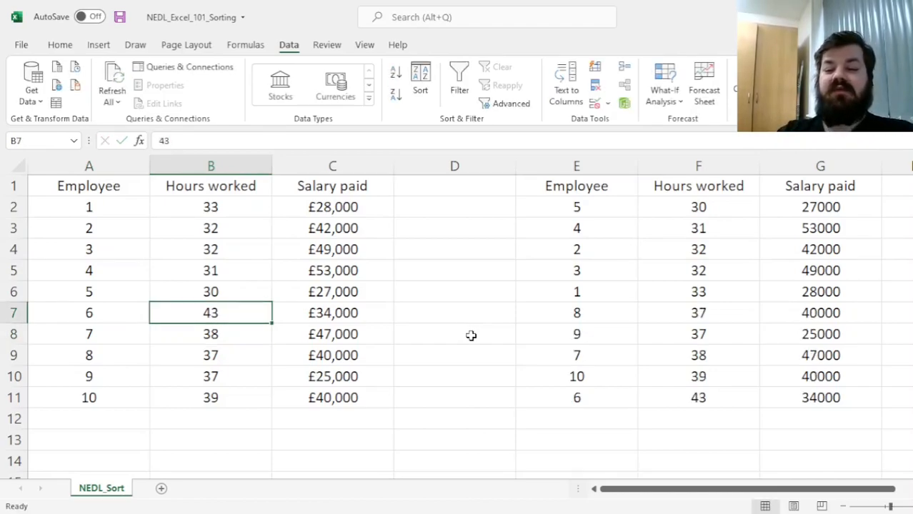
pyautogui.click(575, 397)
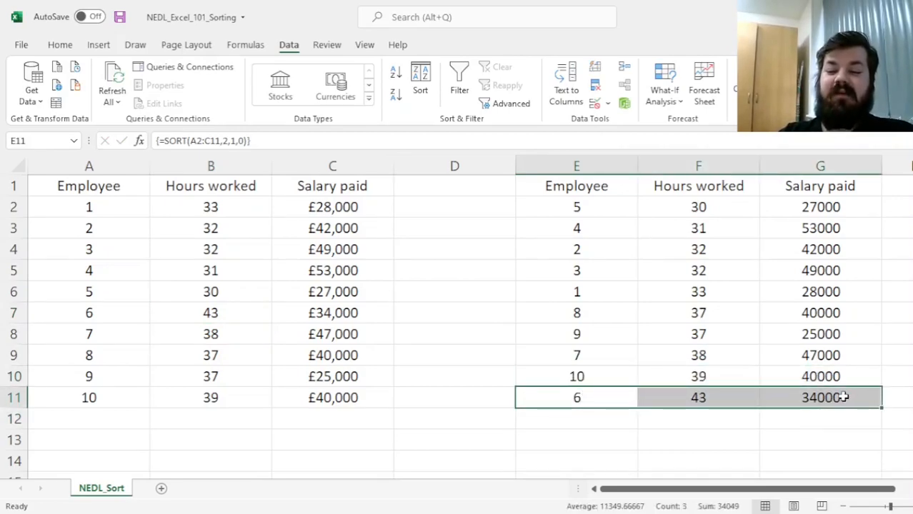
pyautogui.click(575, 396)
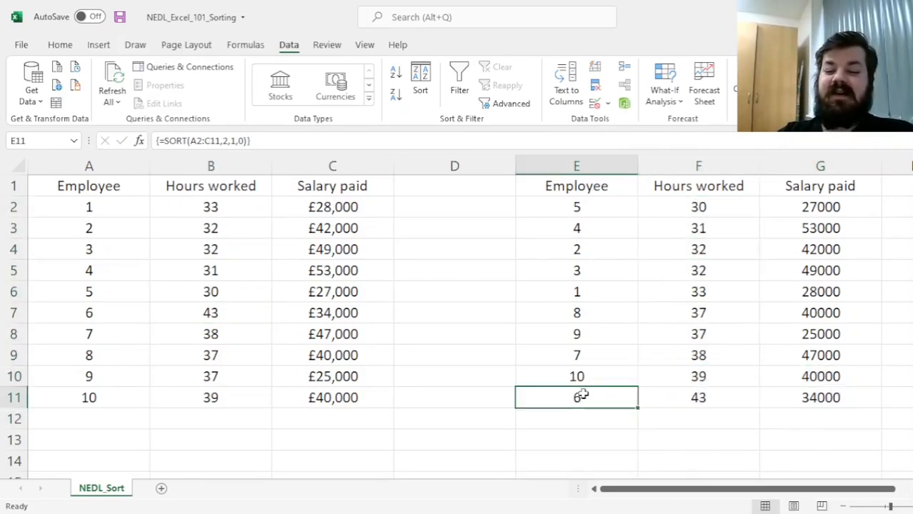
pyautogui.click(454, 395)
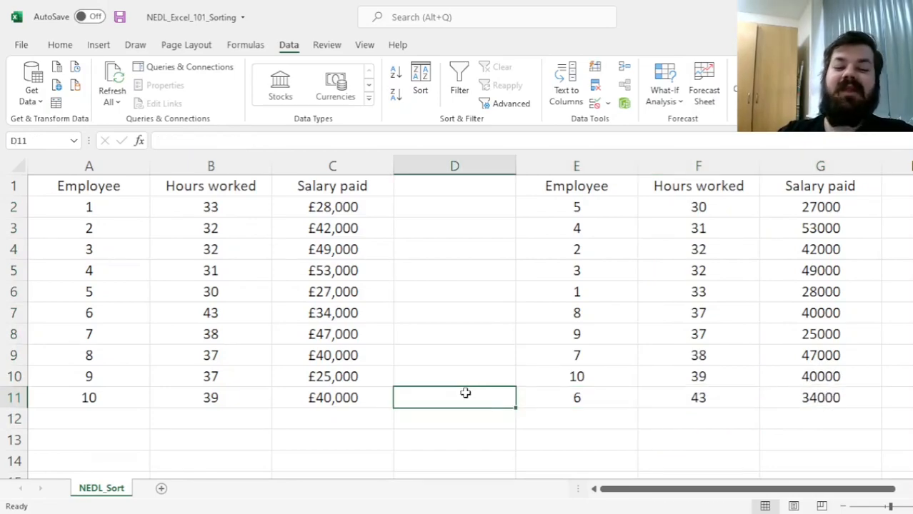